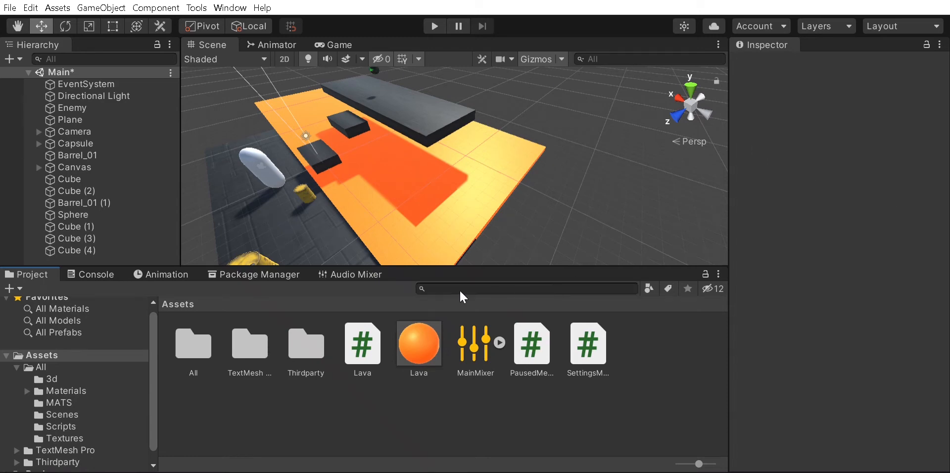
{"action": "mouse_move", "coordinate": [378, 214]}
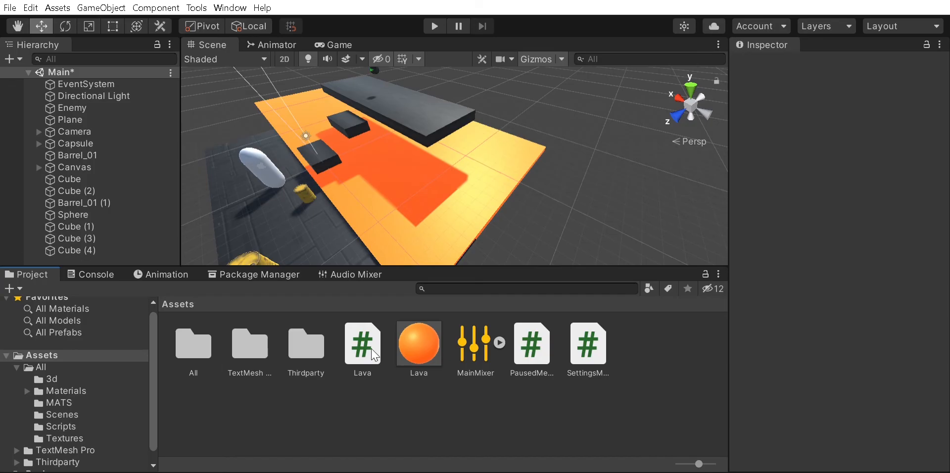
Open the Lava C# script from the Project window in Visual Studio Code
{"action": "double_click", "coordinate": [363, 343]}
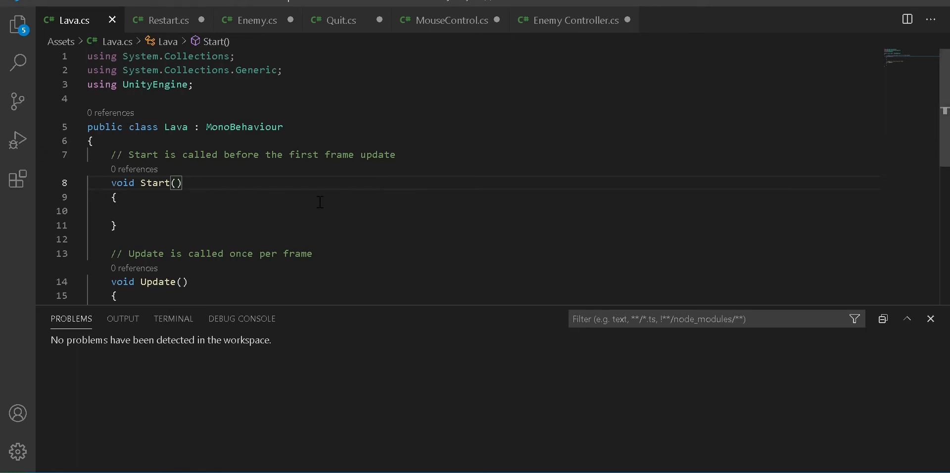
Rename the Start method to OnTriggerEnter taking 'Collider other'
{"action": "double_click", "coordinate": [154, 183]}
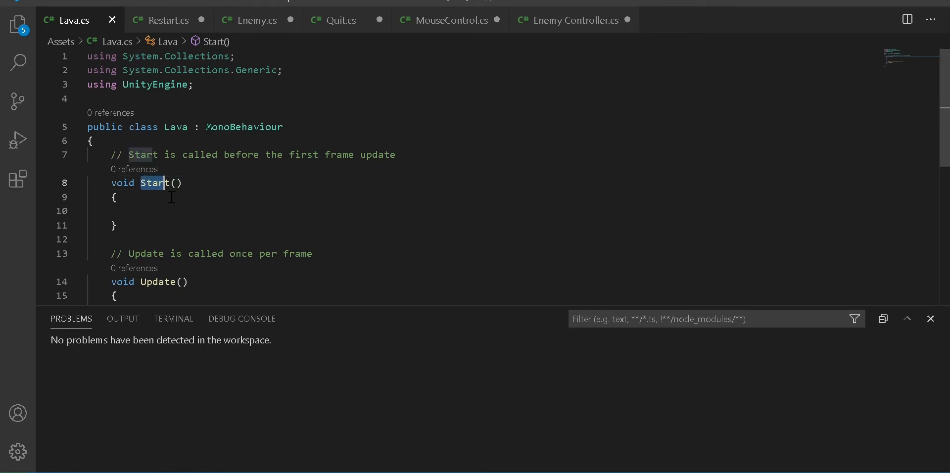
{"action": "type", "text": "O"}
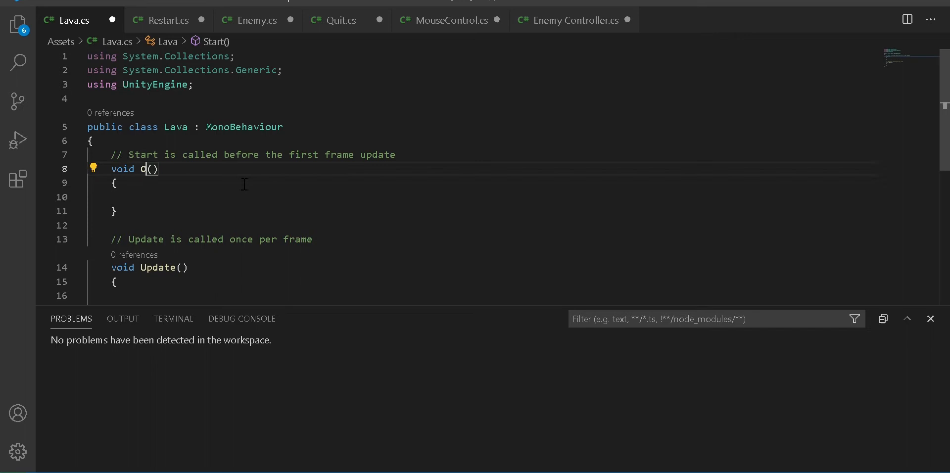
{"action": "type", "text": "n"}
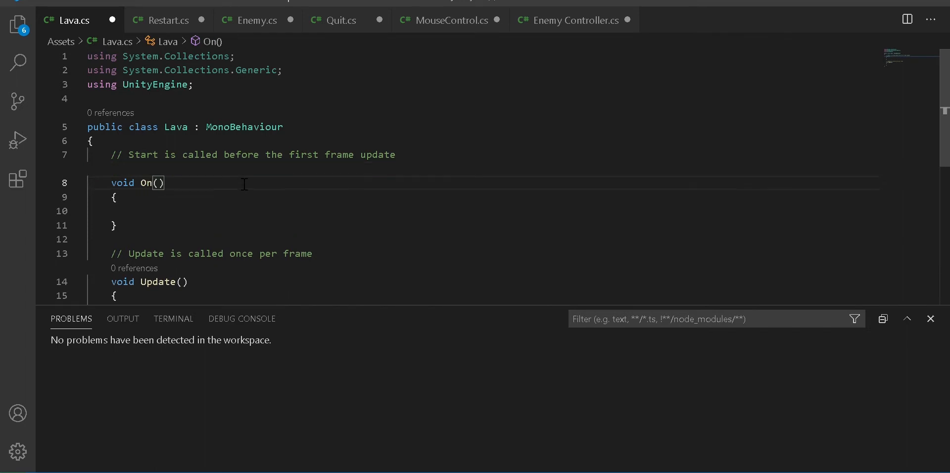
{"action": "type", "text": "TriggerEnter"}
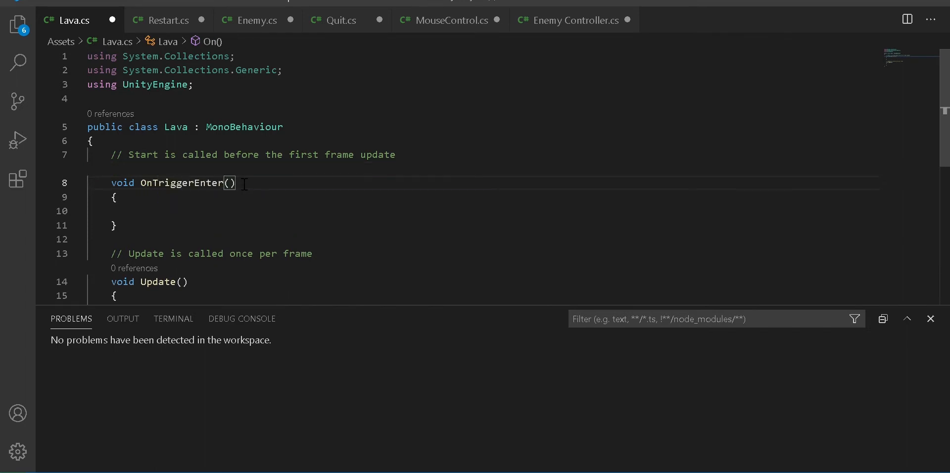
{"action": "type", "text": "Collider other"}
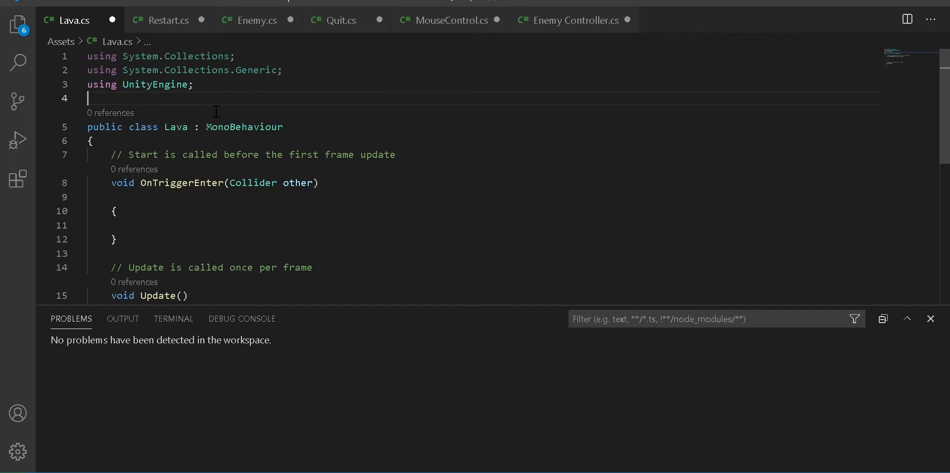
Add 'using UnityEngine.SceneManagement;' on line 4 of the Lava script
{"action": "type", "text": "using UnityEn"}
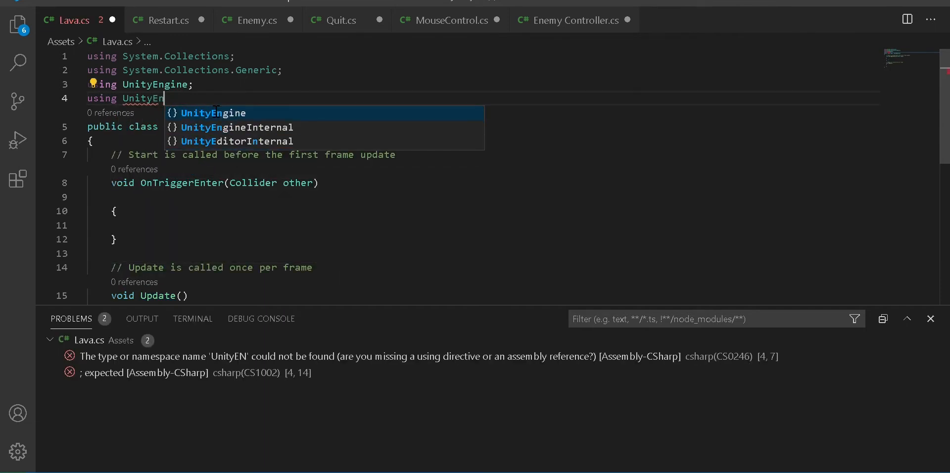
{"action": "type", "text": "gine"}
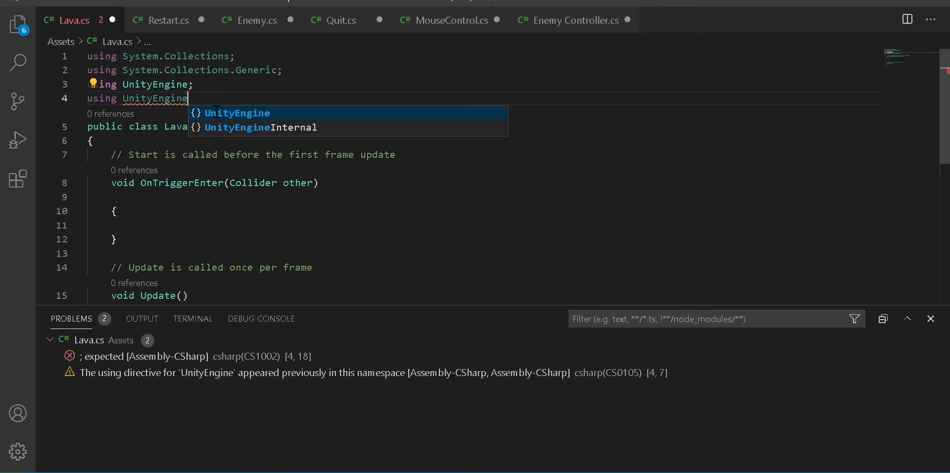
{"action": "type", "text": ".SceneManagement;"}
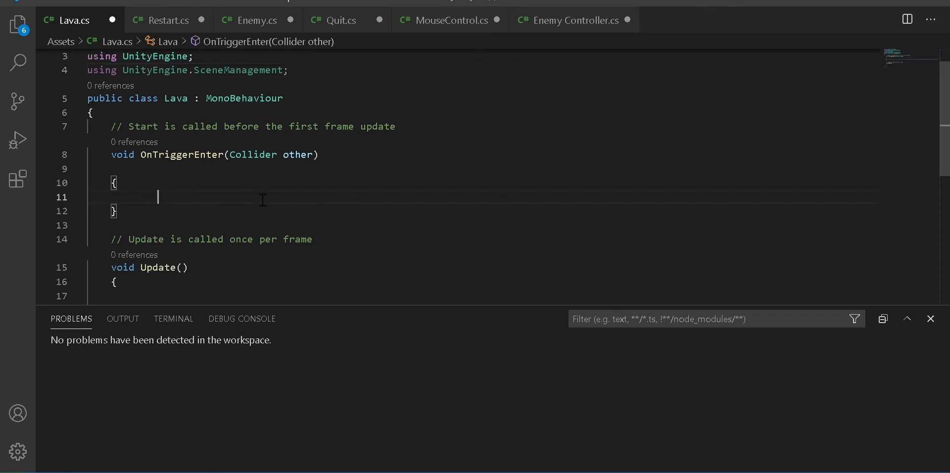
{"action": "mouse_move", "coordinate": [283, 176]}
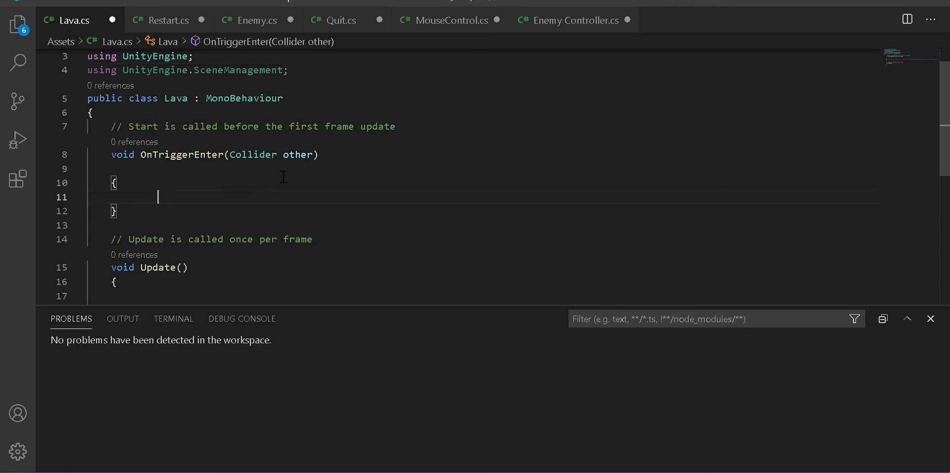
Write SceneManager.LoadScene("Main"); inside OnTriggerEnter
{"action": "type", "text": "SceneManager."}
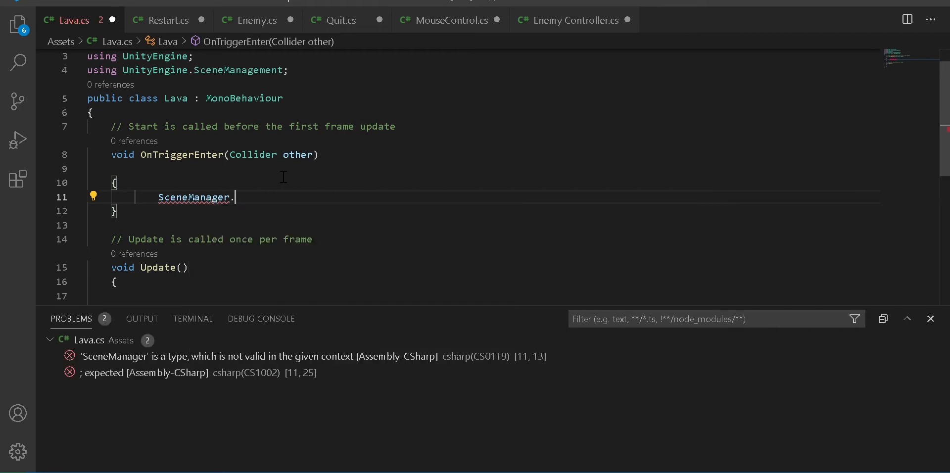
{"action": "type", "text": "LoadScene"}
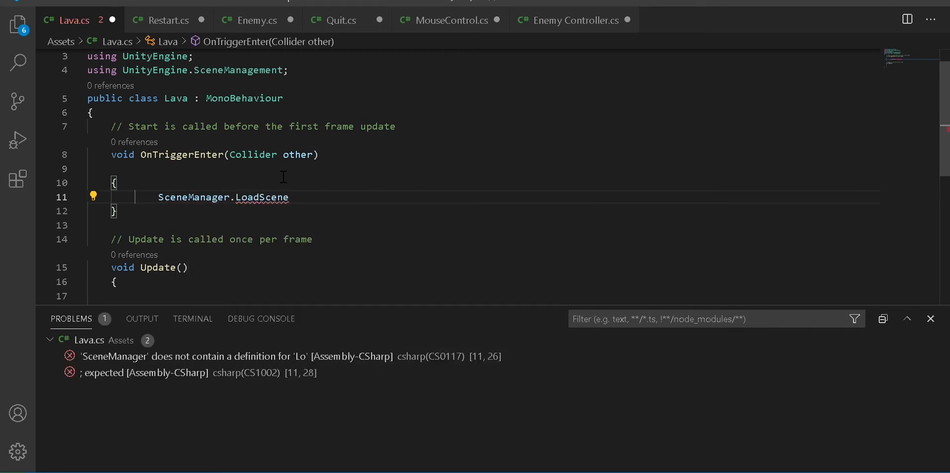
{"action": "type", "text": "()"}
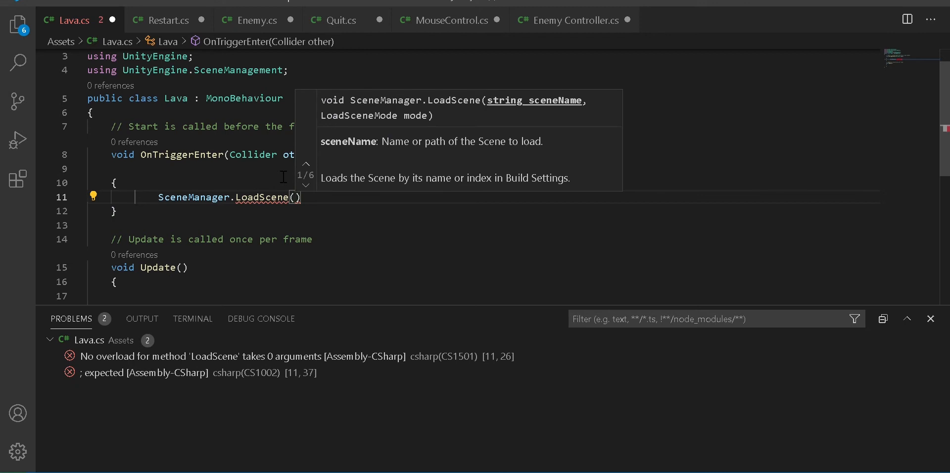
{"action": "type", "text": "\"\""}
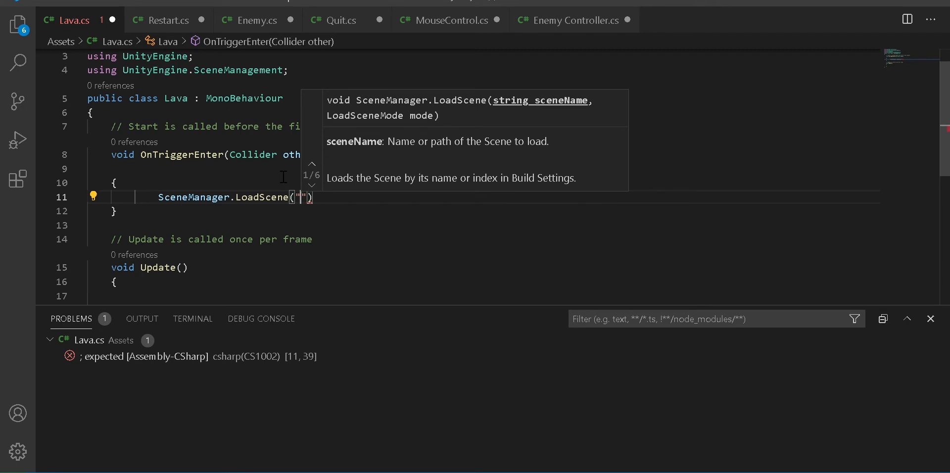
{"action": "type", "text": "Main"}
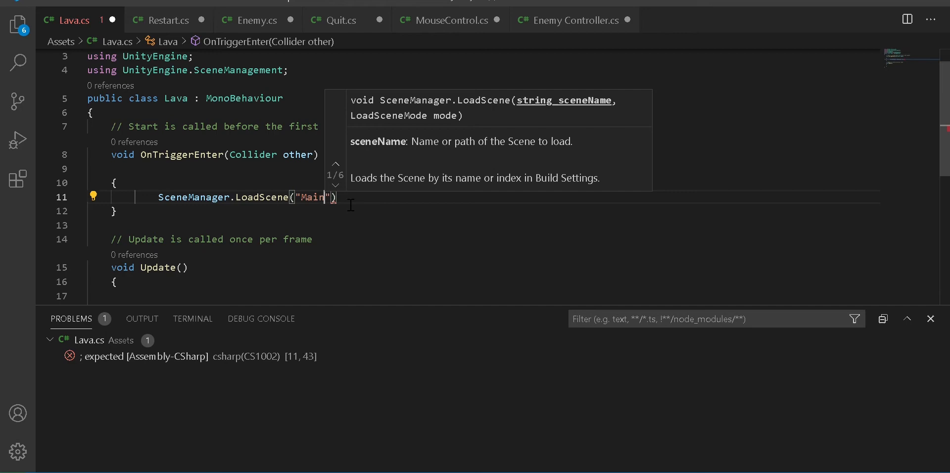
{"action": "type", "text": ";"}
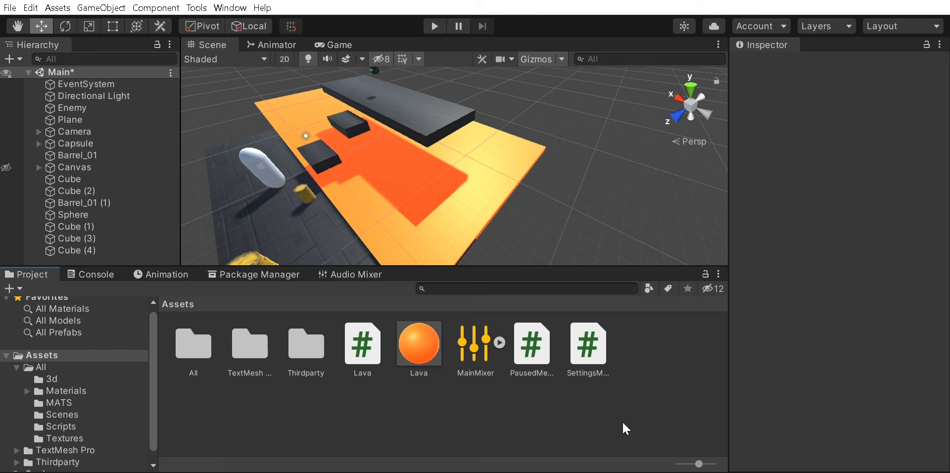
{"action": "mouse_move", "coordinate": [421, 180]}
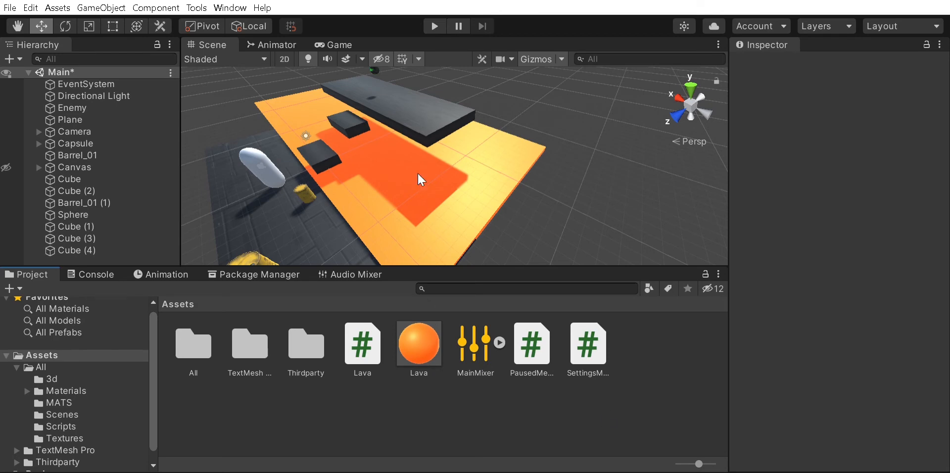
Select Cube (4), the lava floor, to show its trigger Box Collider and Lava script
{"action": "left_click", "coordinate": [73, 250]}
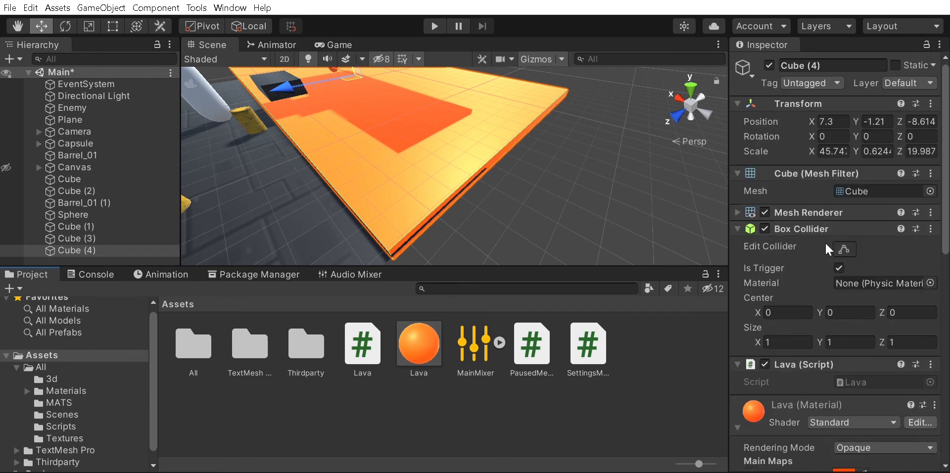
{"action": "mouse_move", "coordinate": [836, 277]}
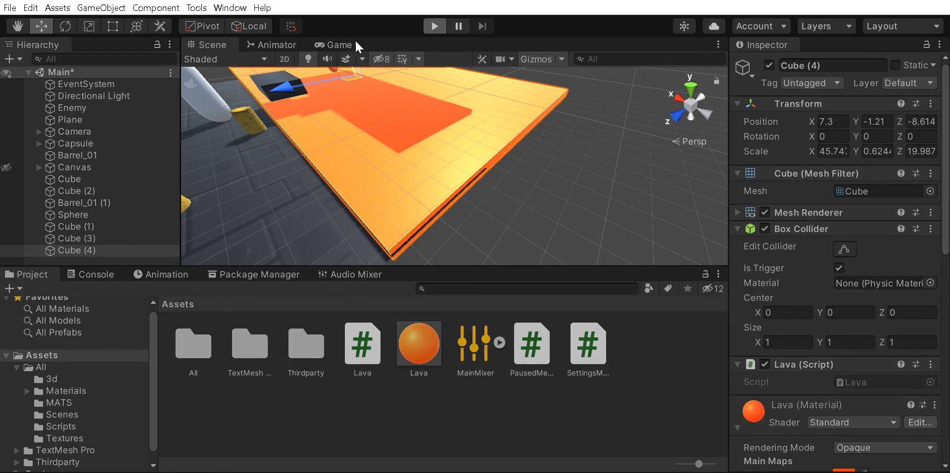
Enter Play mode and watch the Main scene run in the Game view
{"action": "left_click", "coordinate": [333, 44]}
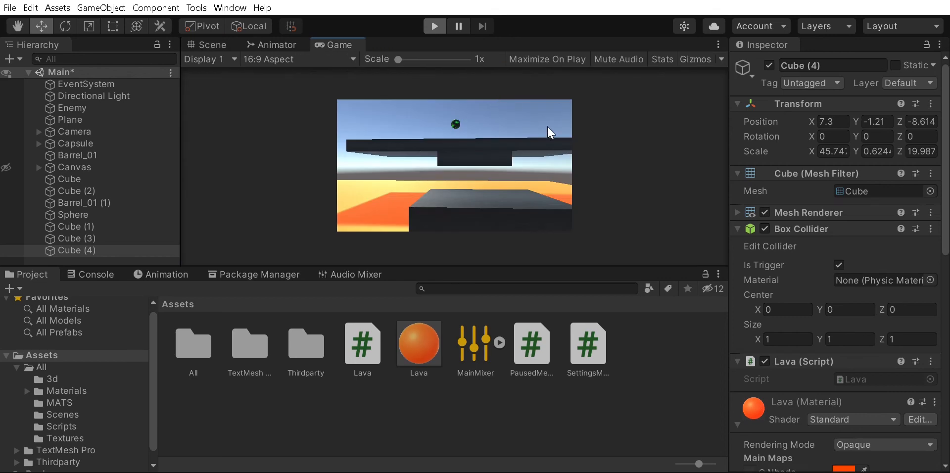
{"action": "left_click", "coordinate": [435, 25]}
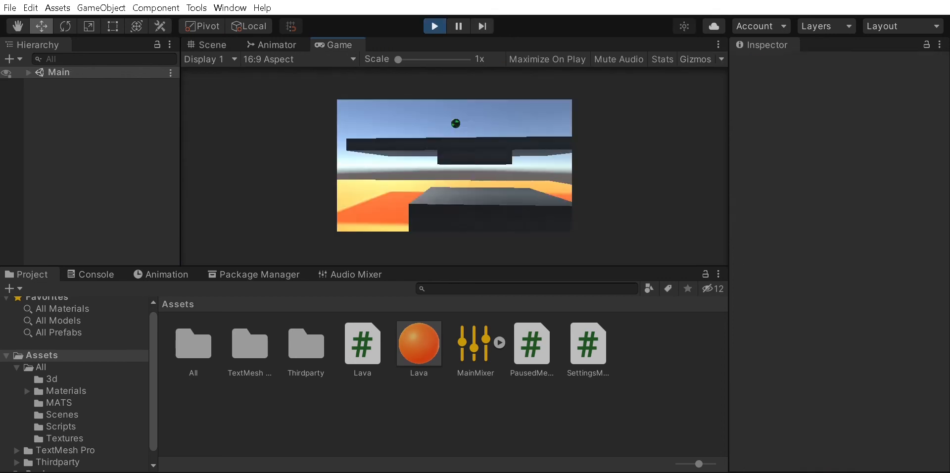